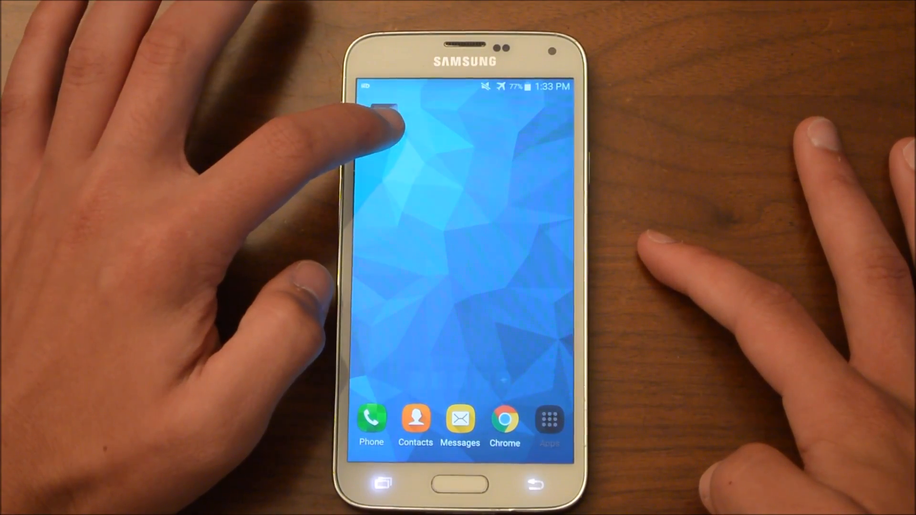
# Navigate from the home screen into the app list toward Messenger's Storage page.
pyautogui.click(383, 116)
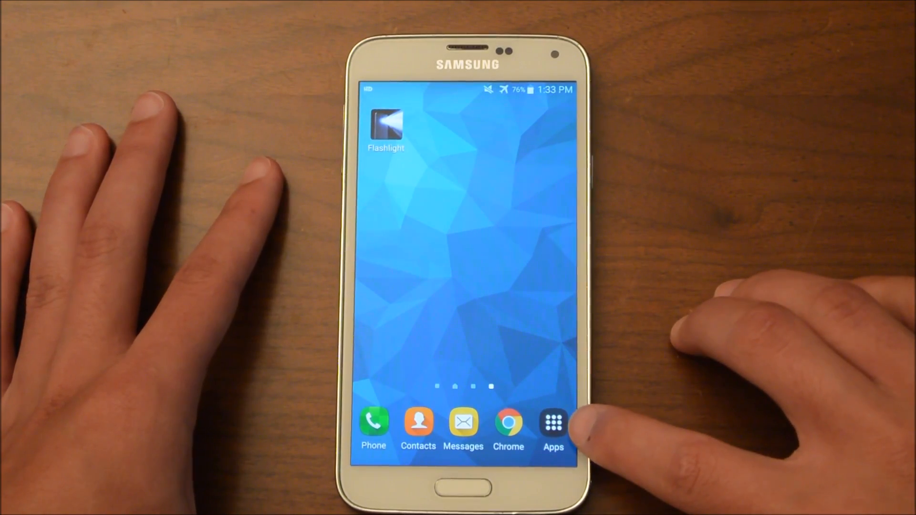
pyautogui.click(552, 421)
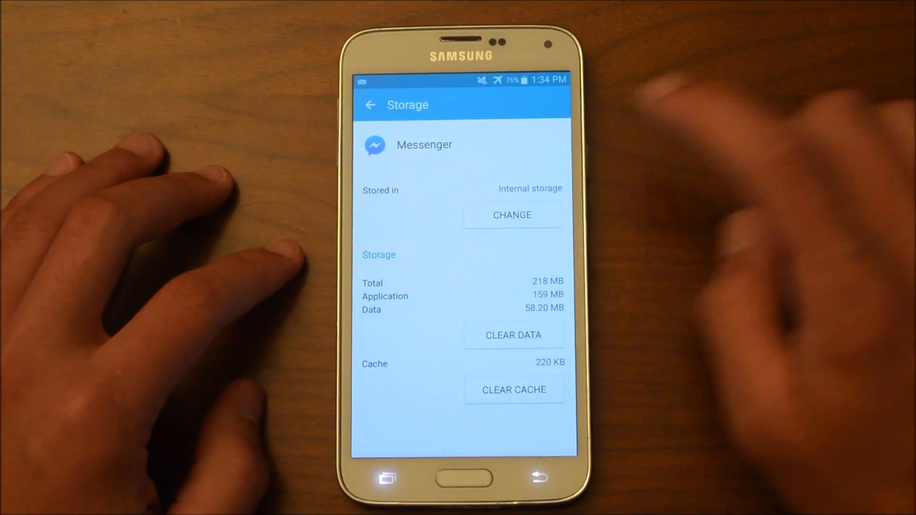
pyautogui.click(513, 215)
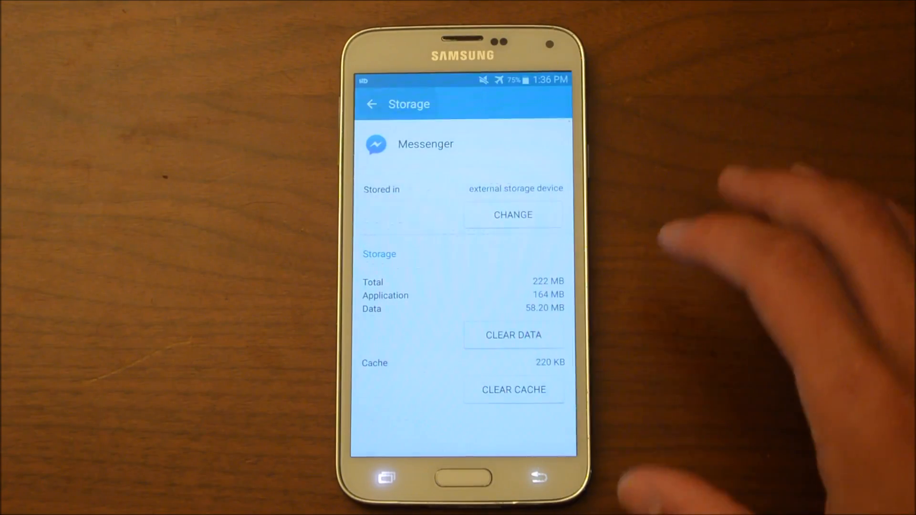
# View Flashlight's App info from the home screen, then return to the main Settings list.
pyautogui.click(463, 478)
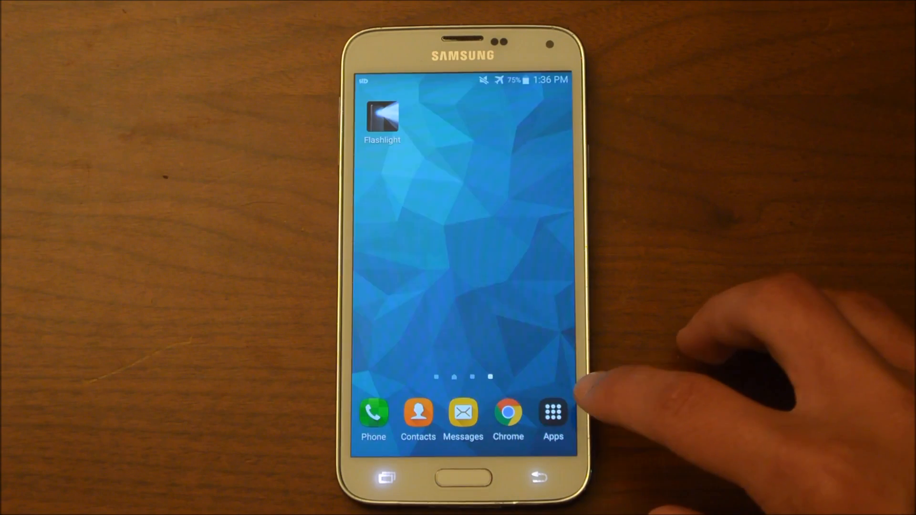
pyautogui.click(552, 412)
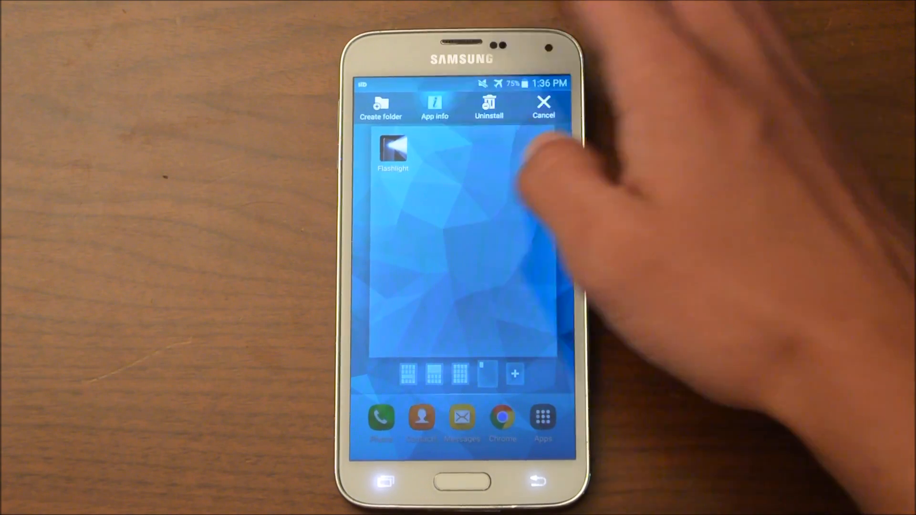
pyautogui.click(435, 106)
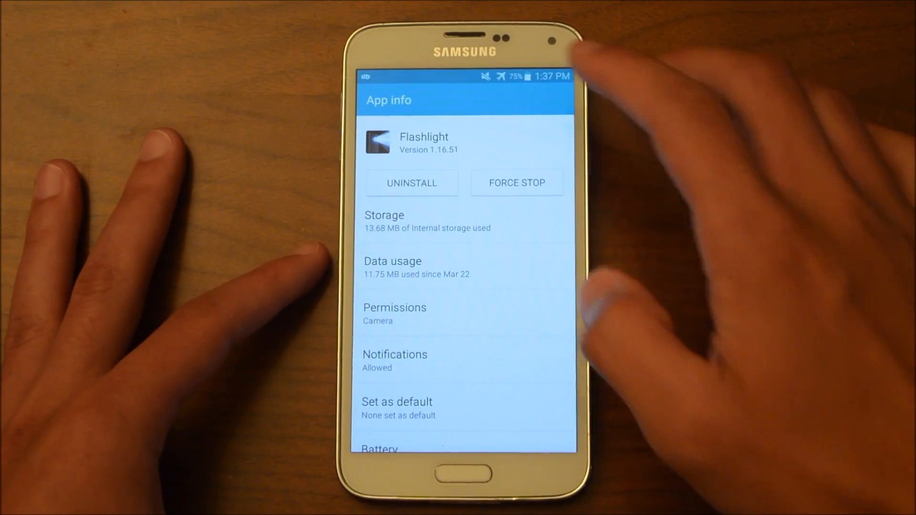
pyautogui.moveTo(465, 77); pyautogui.dragTo(465, 234)
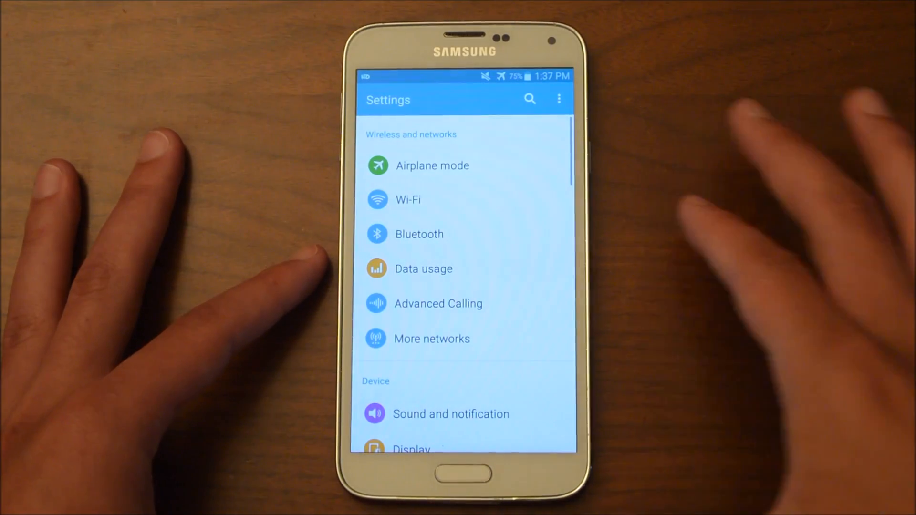
# Show the Internal storage breakdown: 15.55 GB used of 16.00 GB, 461 MB available.
pyautogui.scroll(-3)
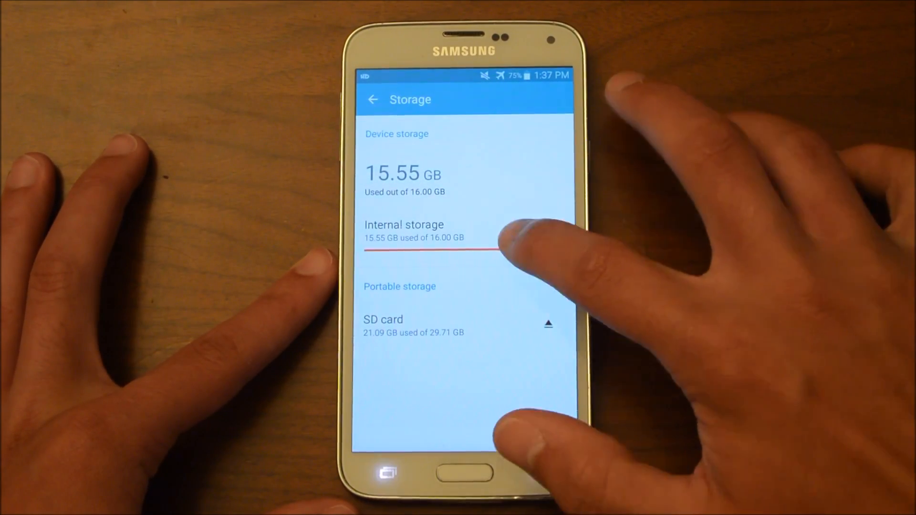
pyautogui.click(403, 231)
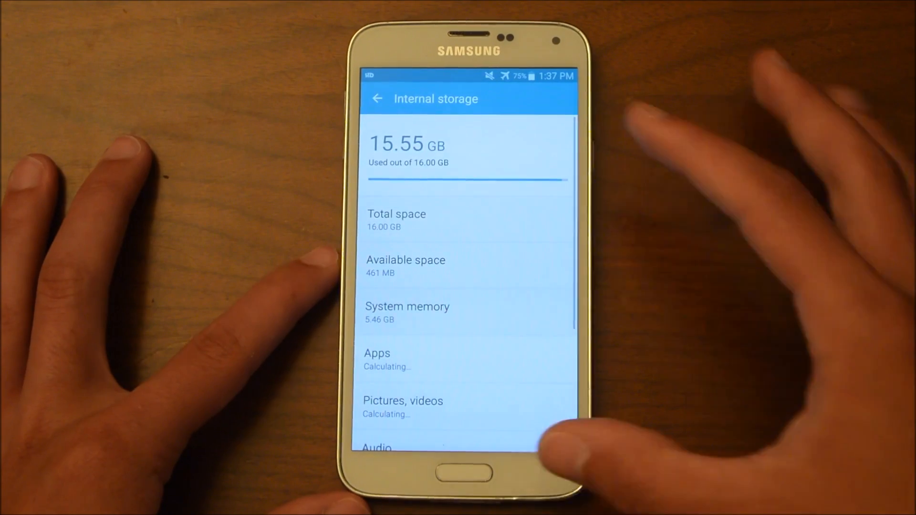
pyautogui.scroll(-3)
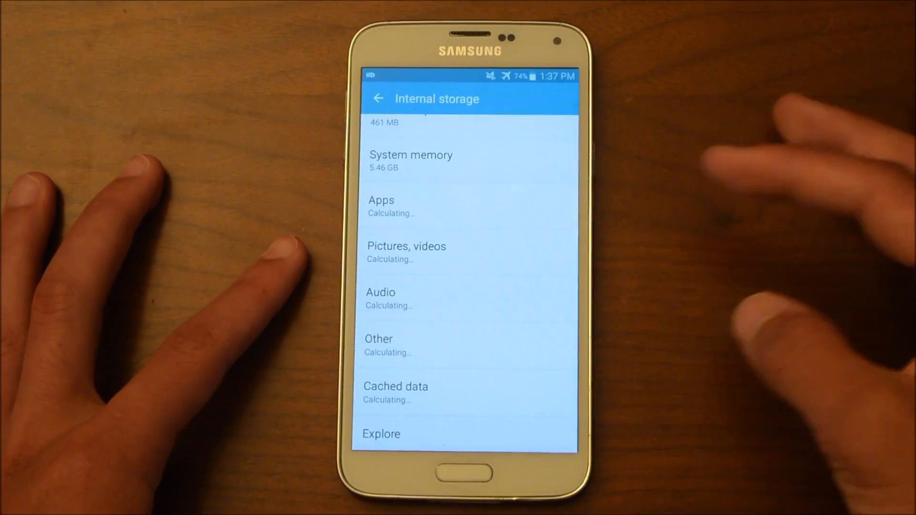
# Show Snapchat's storage details: 750 MB total, 515 MB data, on external storage.
pyautogui.click(381, 201)
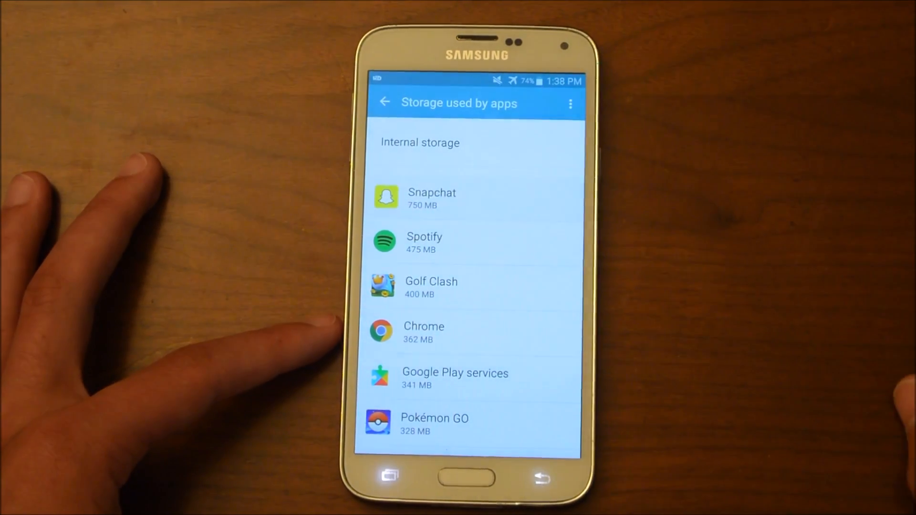
pyautogui.click(431, 196)
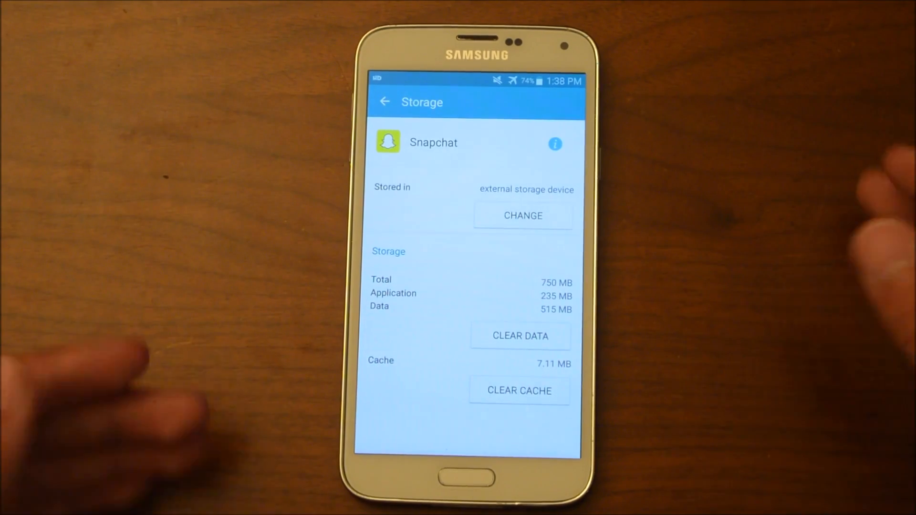